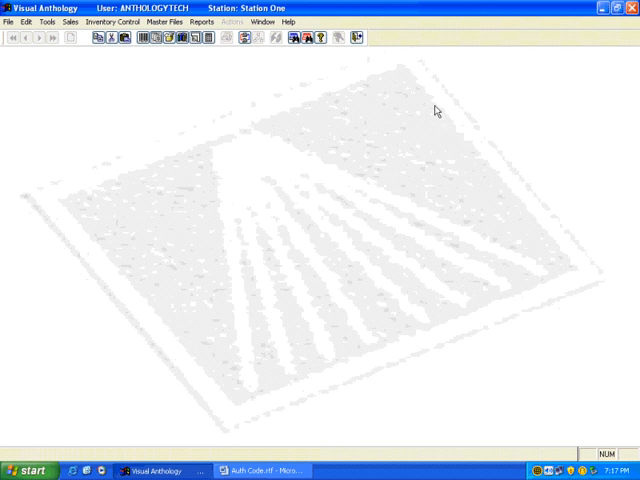
Open Tools > Options so the External Data settings are shown
left_click(48, 22)
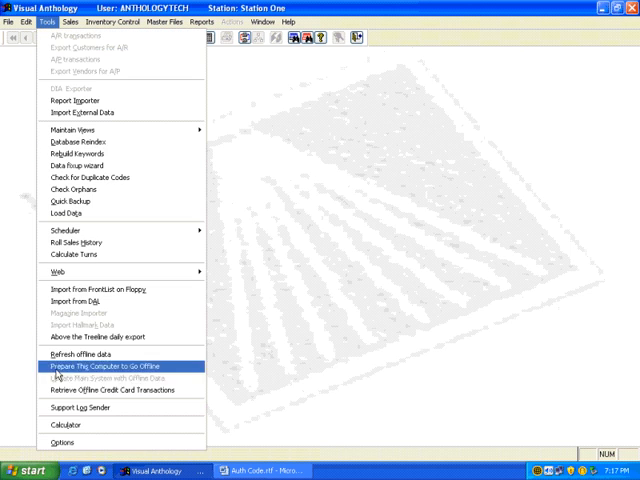
left_click(104, 372)
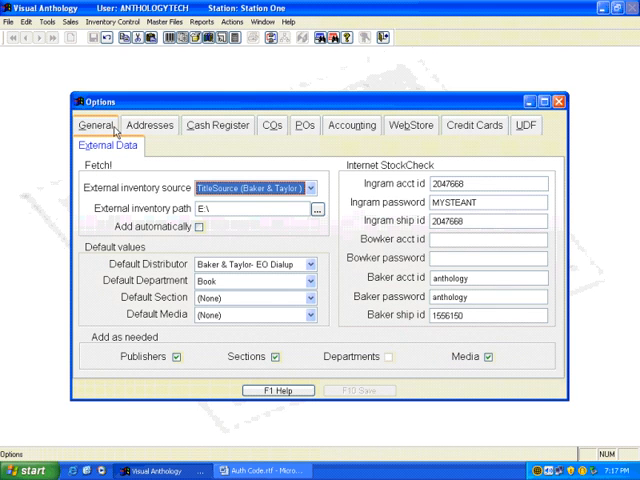
mouse_move(256, 224)
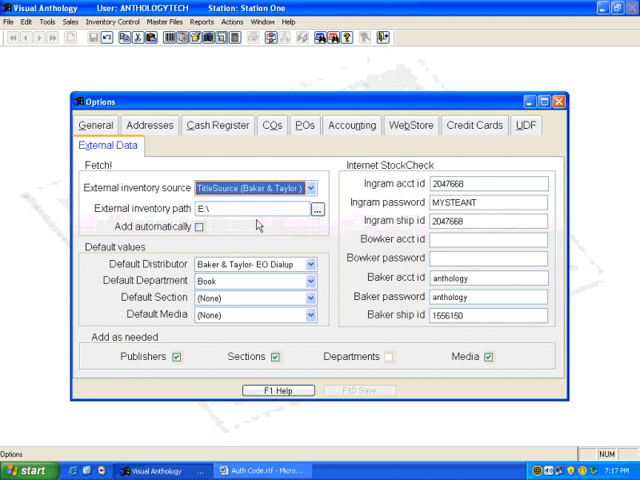
mouse_move(560, 100)
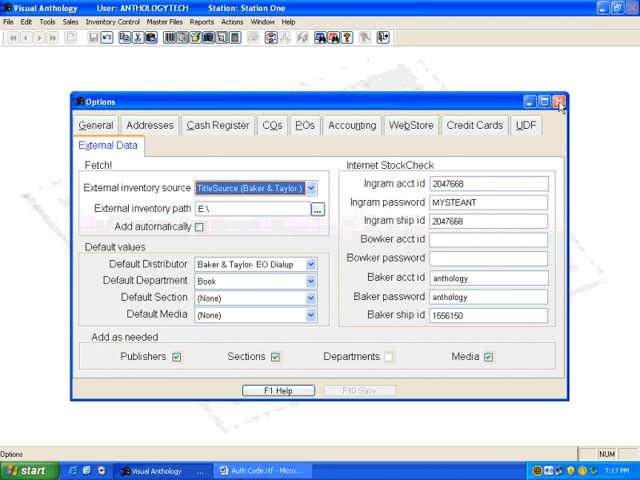
Cancel the Options window to return to the main screen
left_click(566, 100)
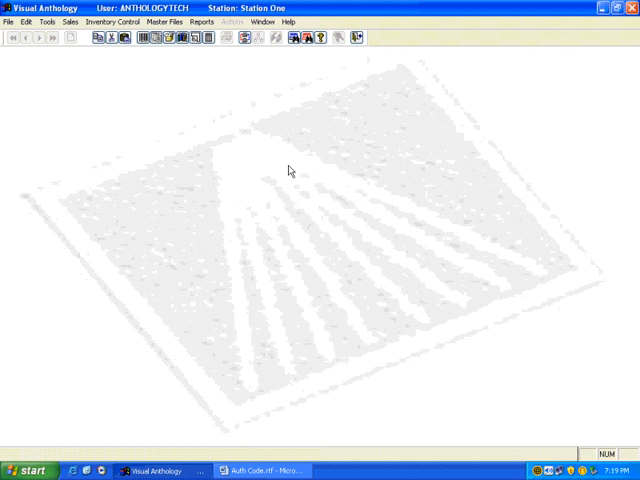
mouse_move(284, 170)
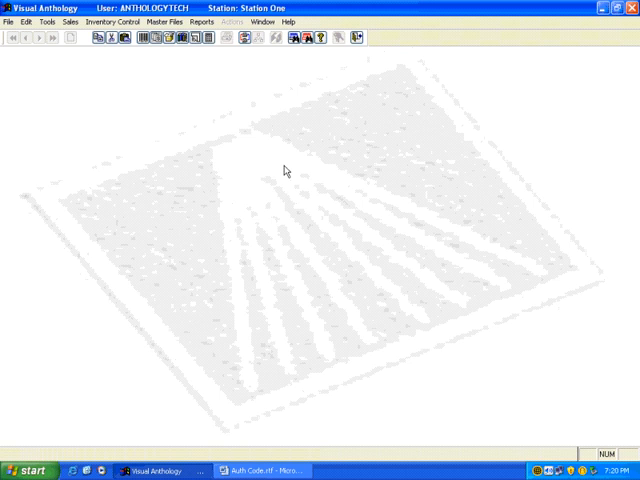
mouse_move(292, 168)
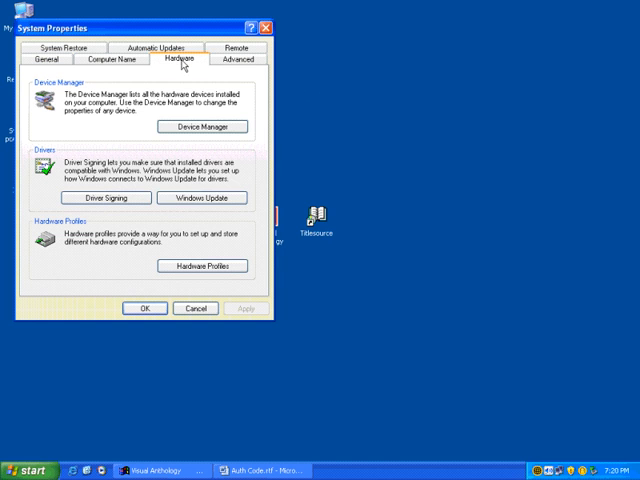
Open Device Manager and start Action > Update Driver for the device
left_click(202, 126)
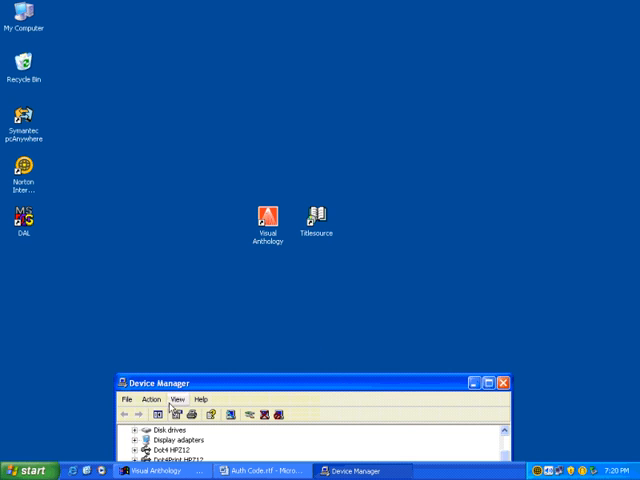
left_click(150, 400)
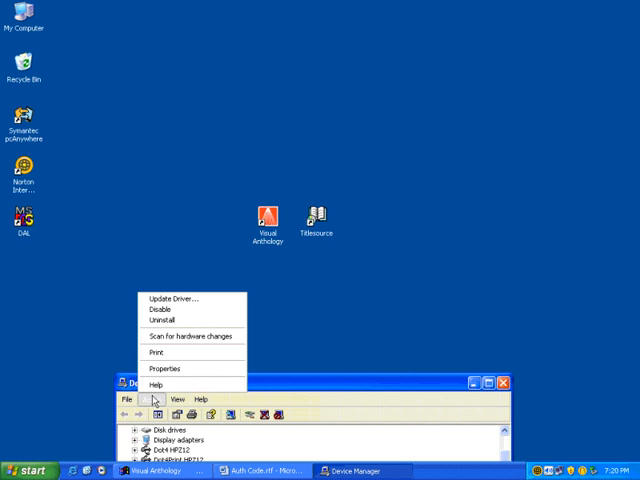
left_click(168, 298)
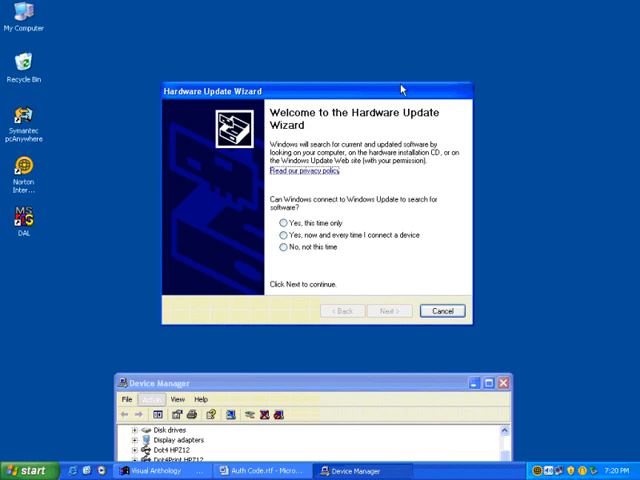
mouse_move(392, 188)
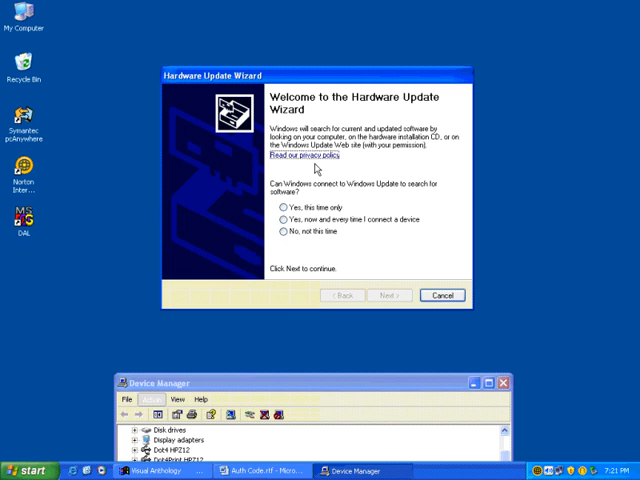
mouse_move(316, 170)
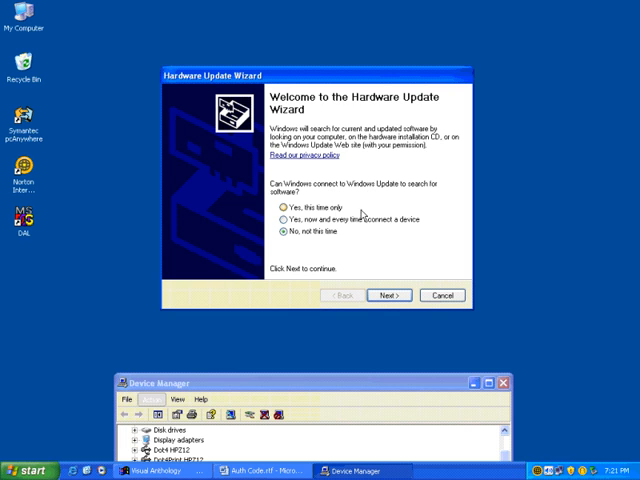
mouse_move(422, 278)
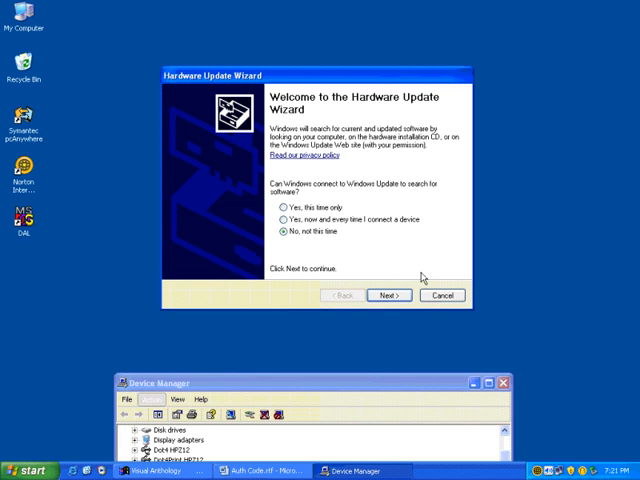
Skip Windows Update and choose 'Install from a list or specific location (Advanced)'
left_click(388, 296)
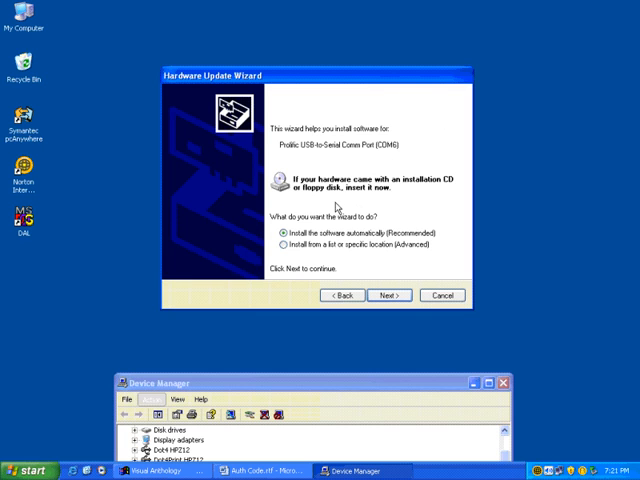
mouse_move(402, 200)
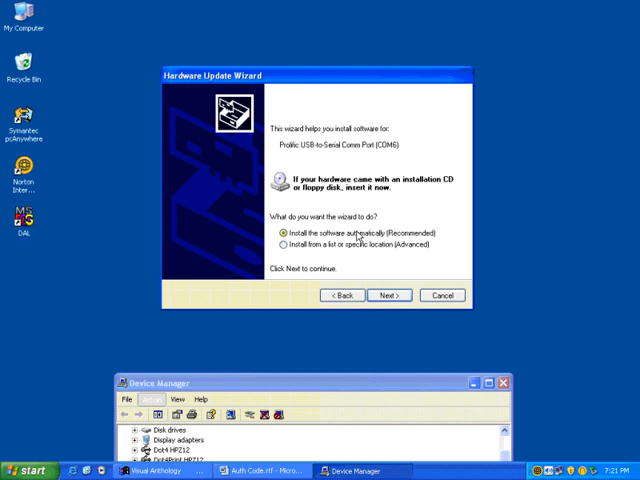
mouse_move(388, 244)
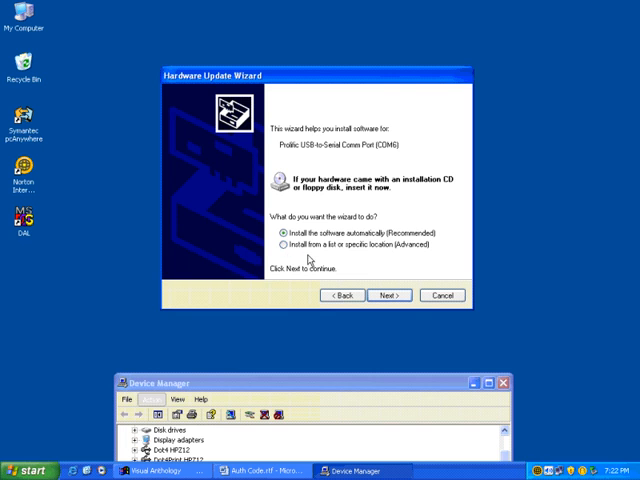
left_click(280, 244)
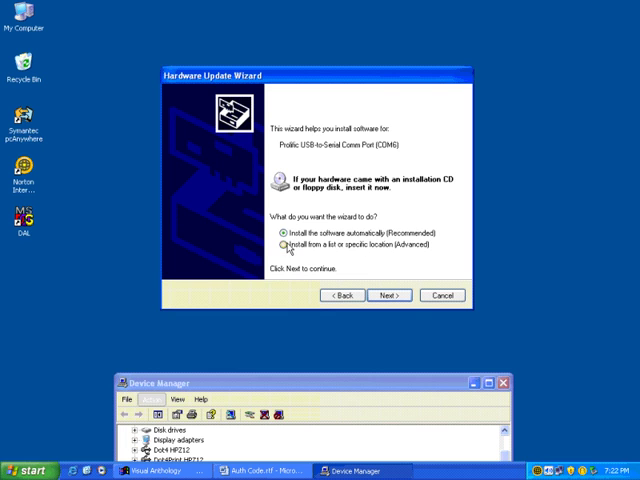
left_click(280, 244)
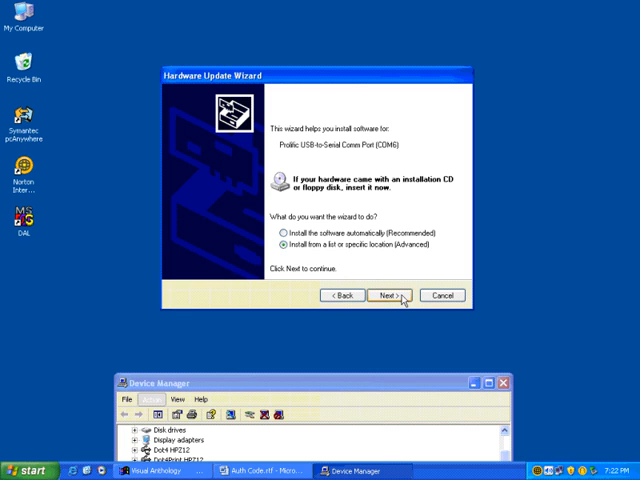
Turn off removable-media and preset-folder search, include a specific location, and browse for it
left_click(388, 296)
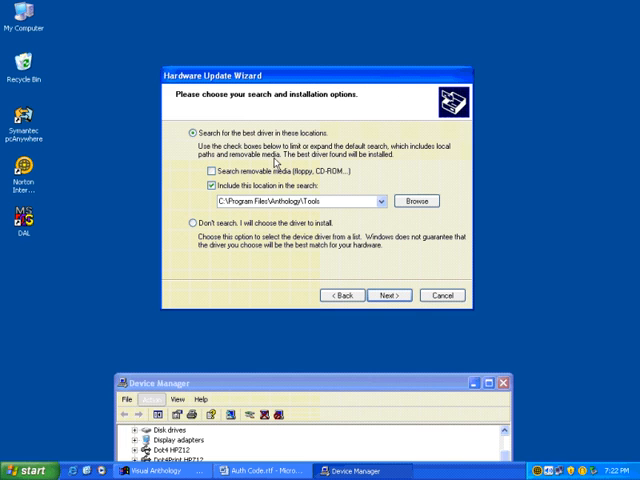
mouse_move(196, 148)
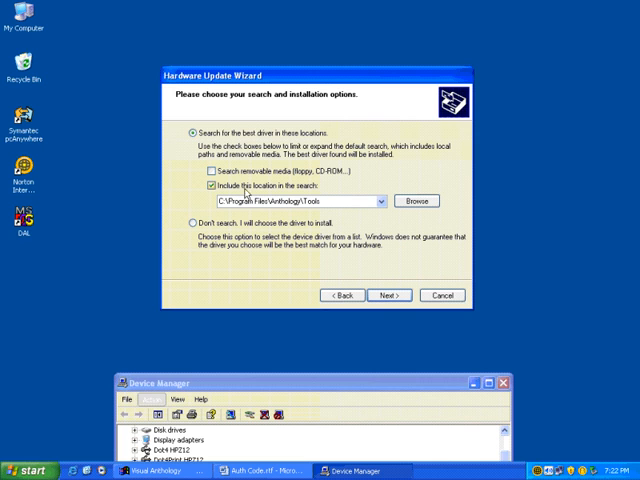
left_click(212, 172)
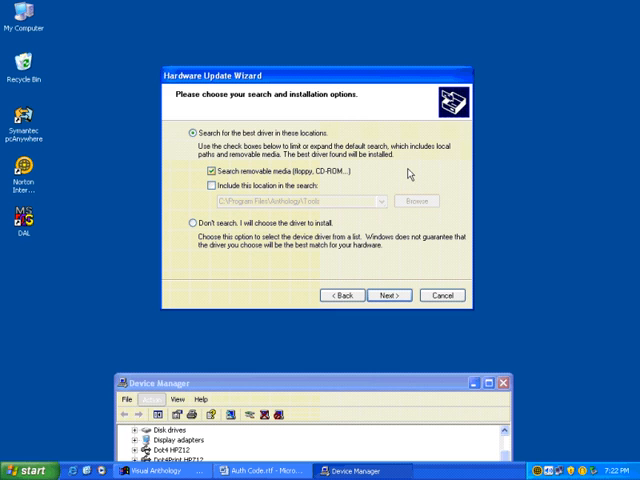
left_click(212, 172)
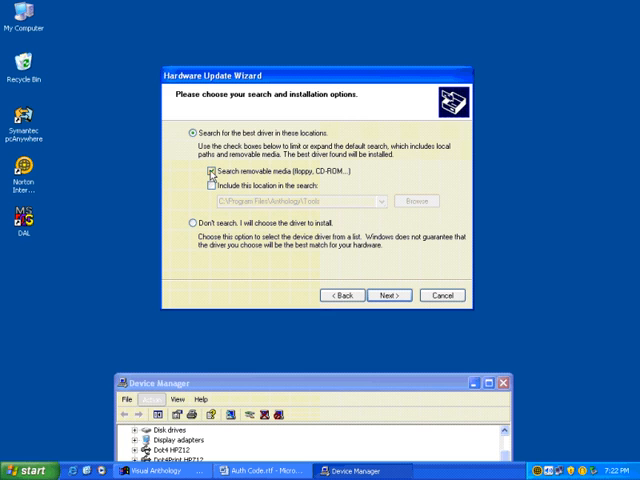
left_click(212, 186)
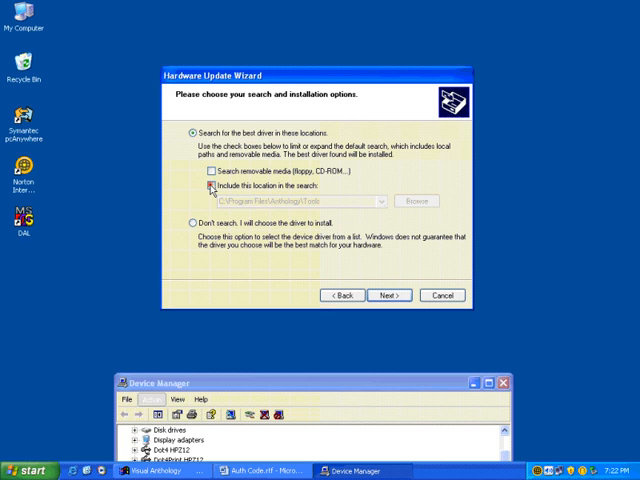
left_click(212, 184)
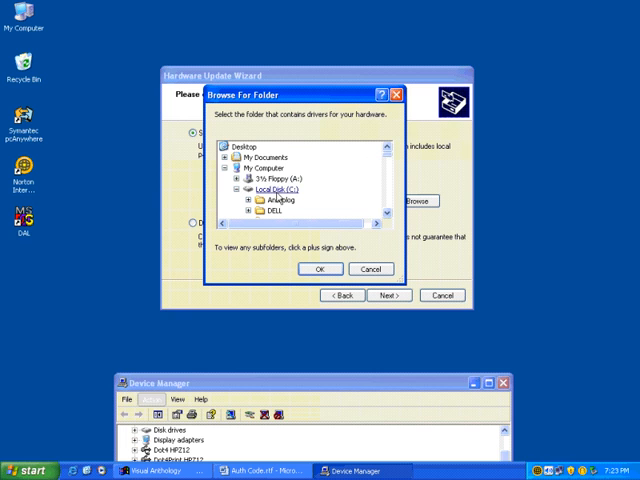
Select the Anthology version folder under Program Files as the driver search location
left_click(284, 188)
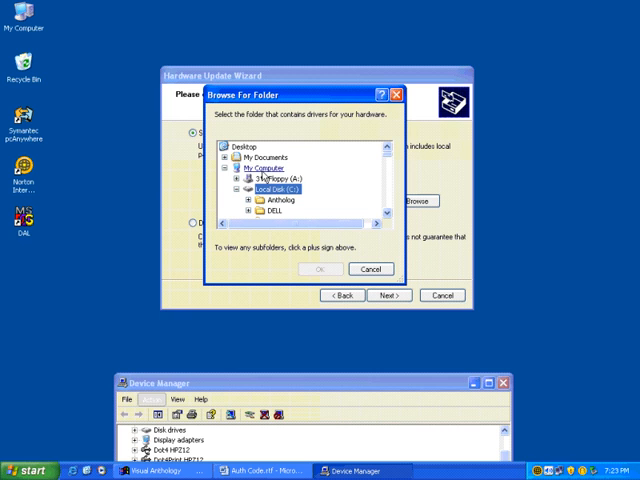
left_click(256, 168)
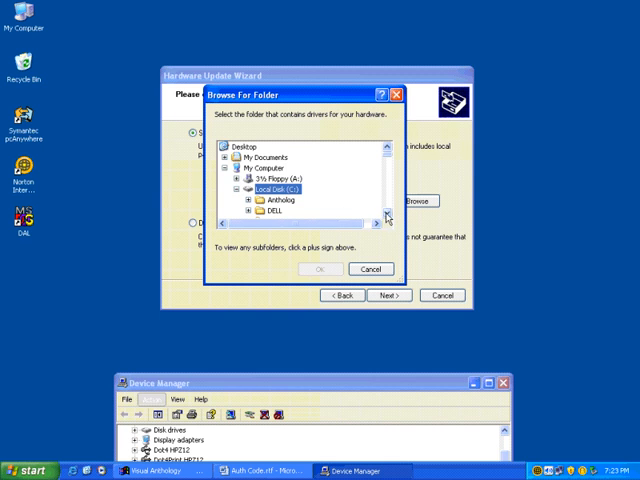
scroll("down", 3)
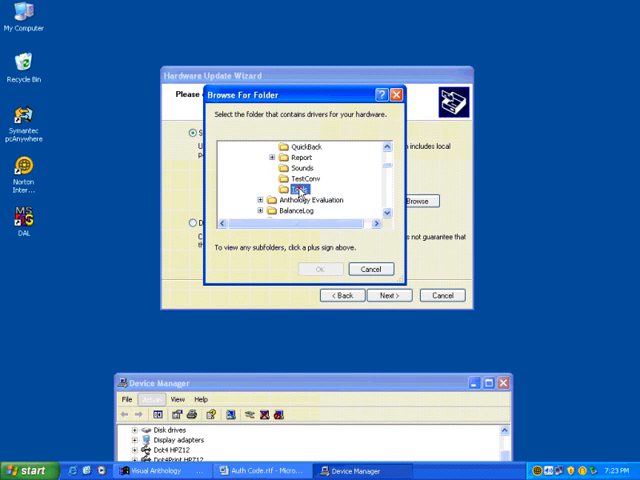
left_click(296, 188)
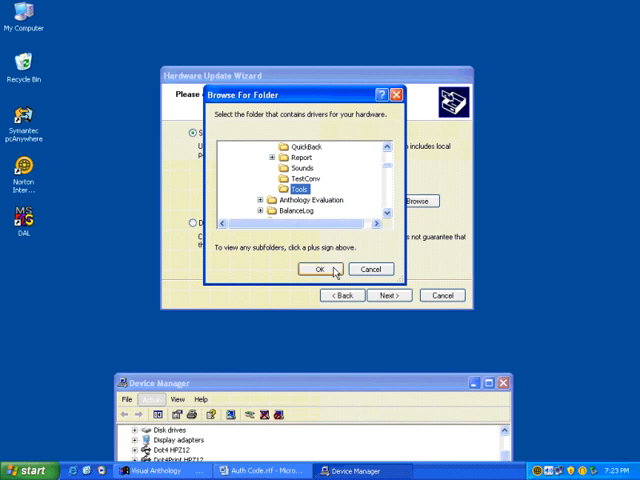
left_click(318, 268)
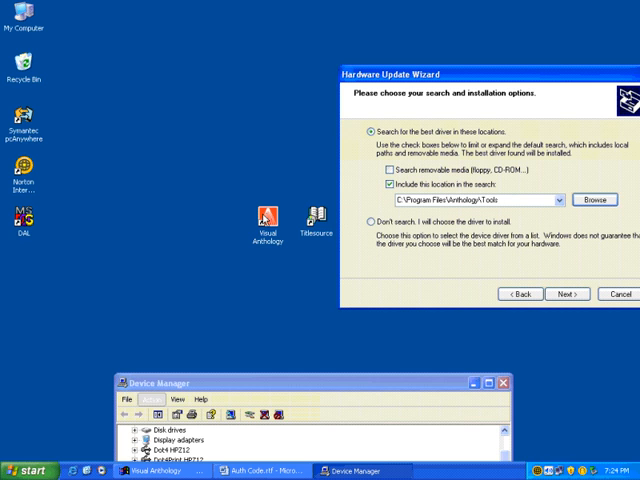
right_click(264, 220)
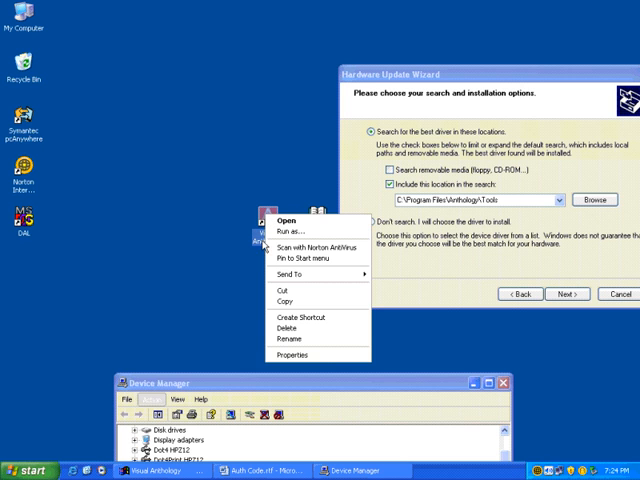
mouse_move(292, 356)
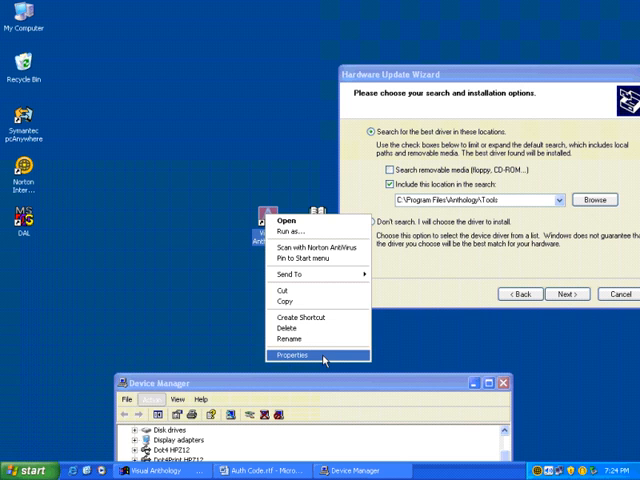
left_click(292, 356)
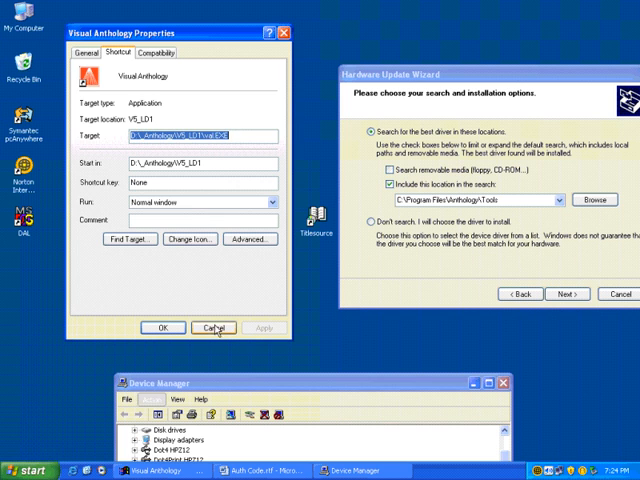
left_click(212, 328)
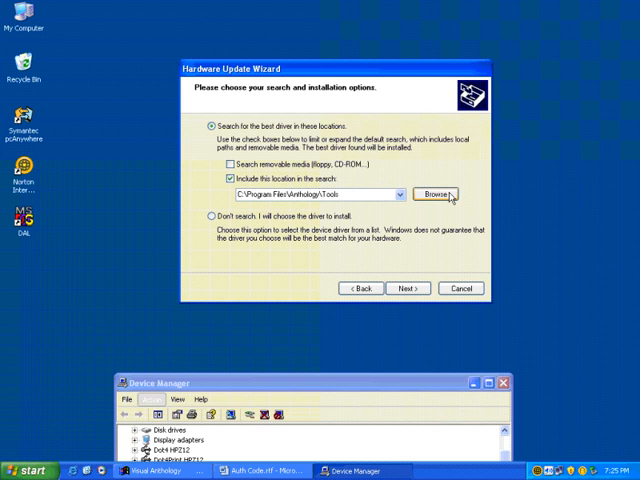
left_click(436, 192)
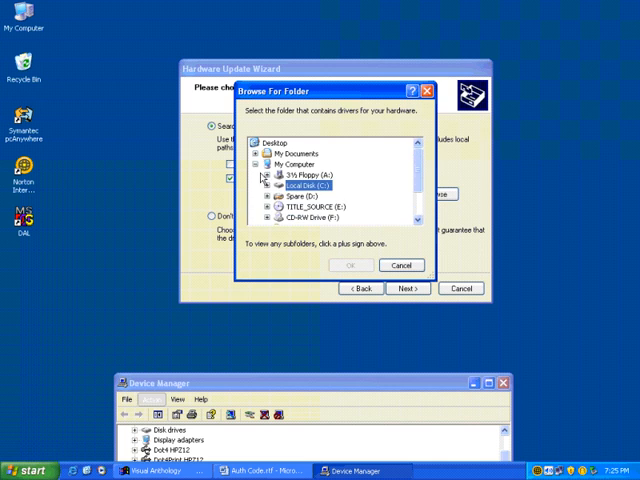
left_click(264, 164)
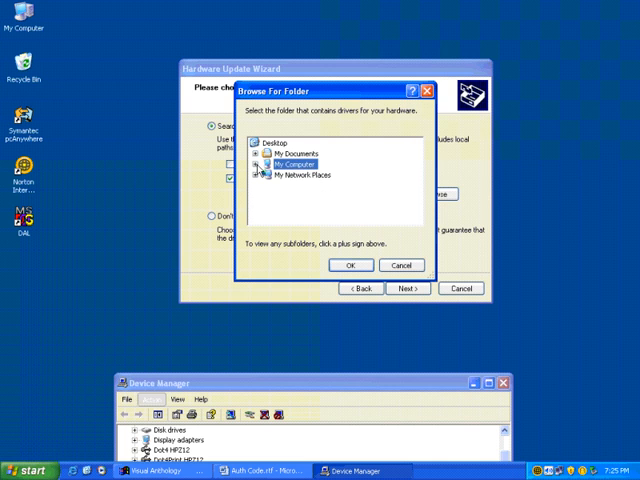
left_click(262, 162)
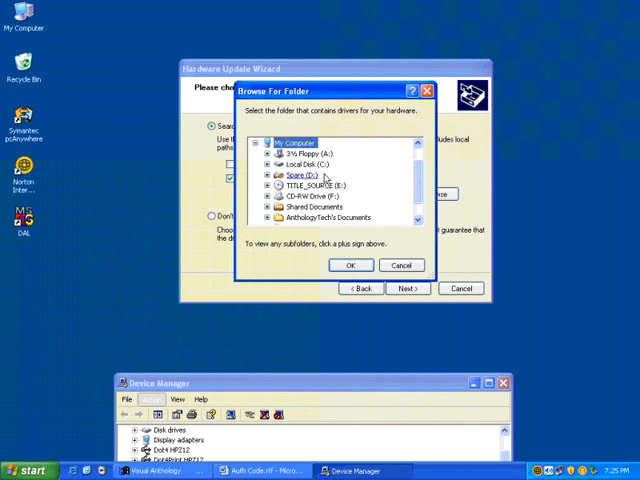
left_click(318, 184)
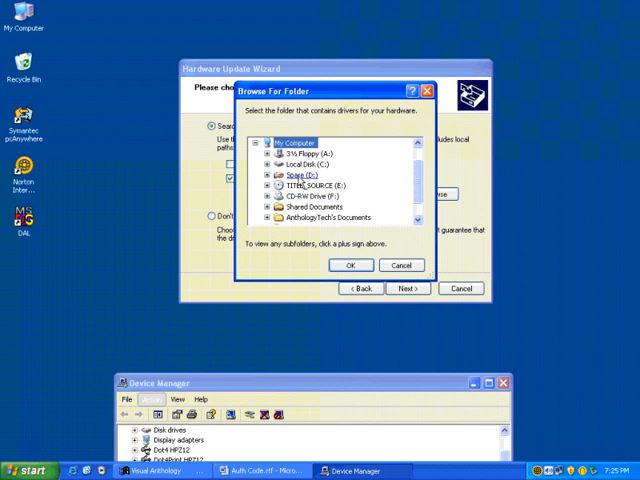
left_click(316, 184)
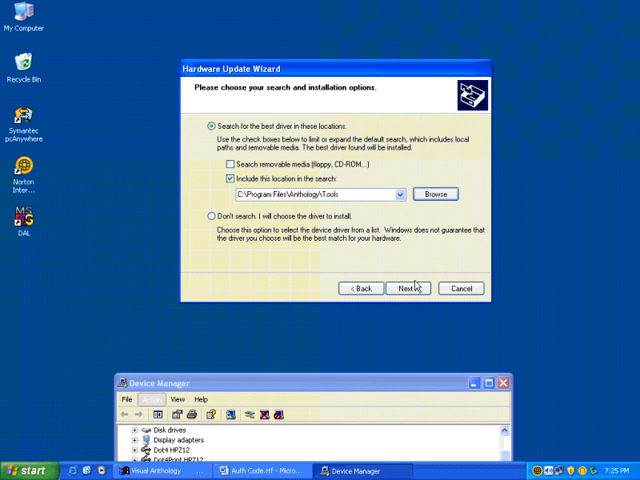
Search the chosen location, find no better driver, and finish the wizard
left_click(408, 288)
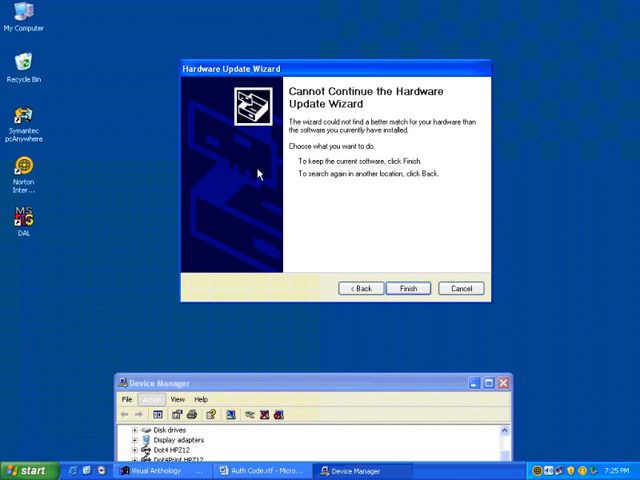
mouse_move(336, 198)
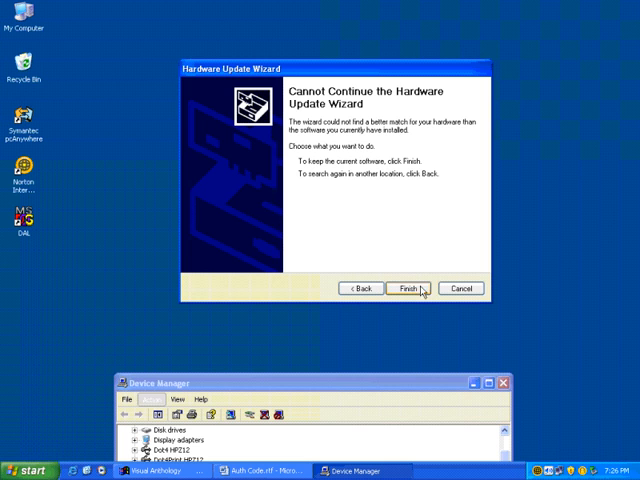
left_click(416, 288)
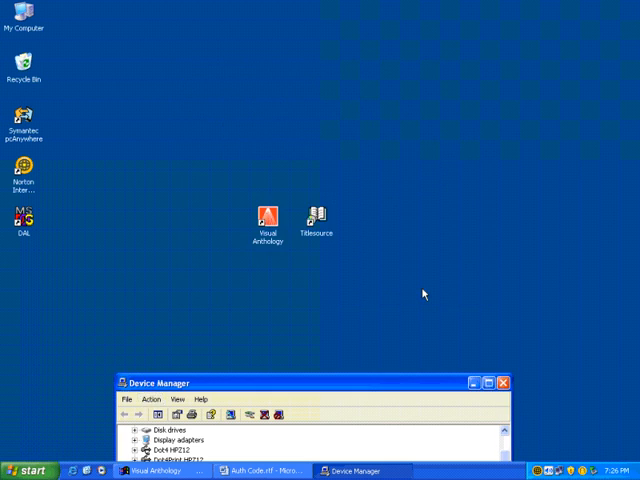
mouse_move(380, 340)
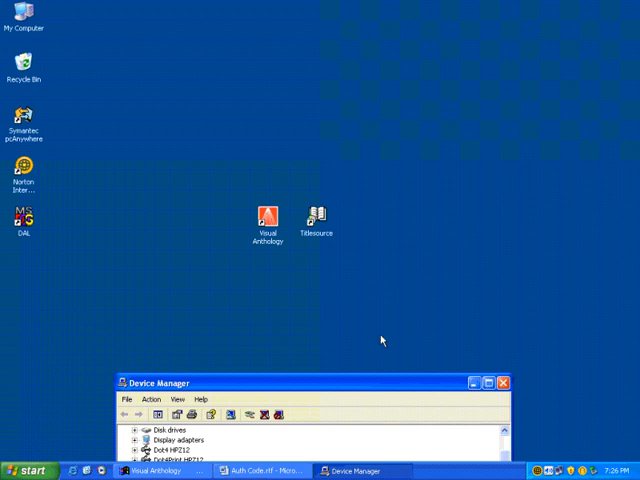
mouse_move(394, 340)
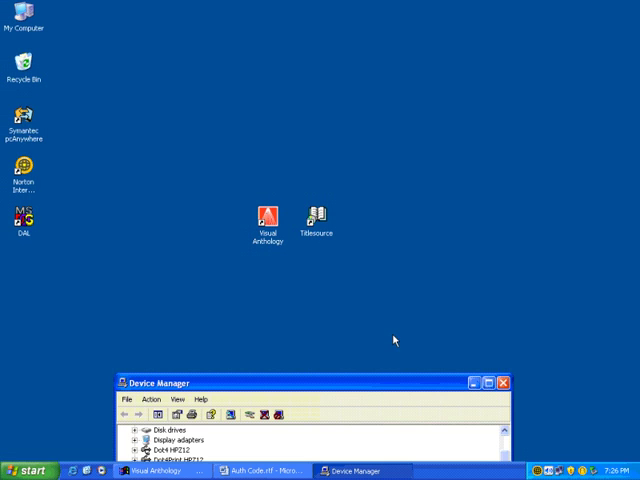
mouse_move(400, 344)
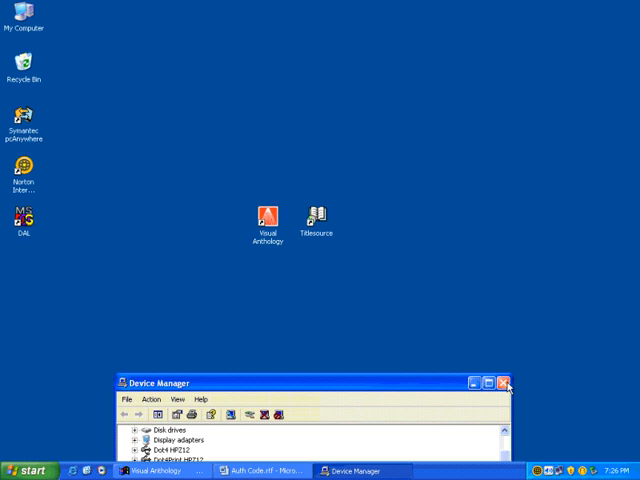
Minimize Device Manager from the taskbar to clear the desktop
left_click(504, 384)
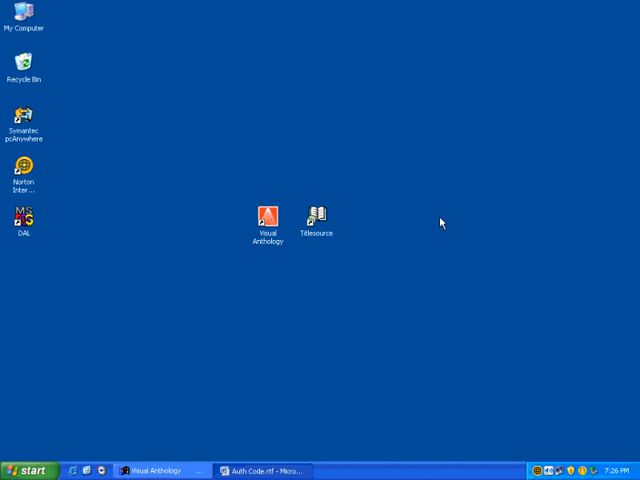
mouse_move(436, 224)
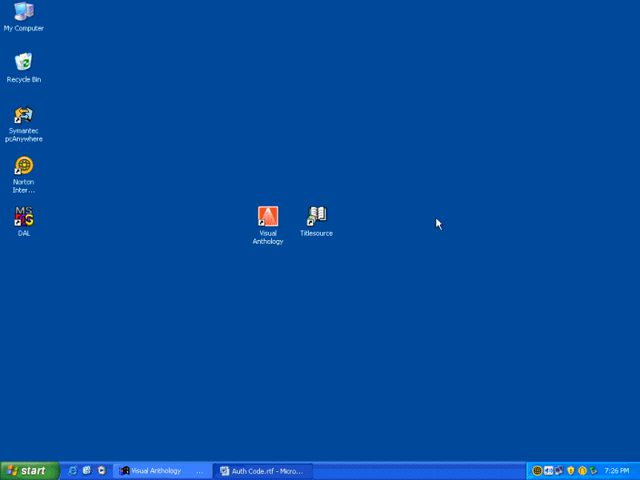
mouse_move(444, 214)
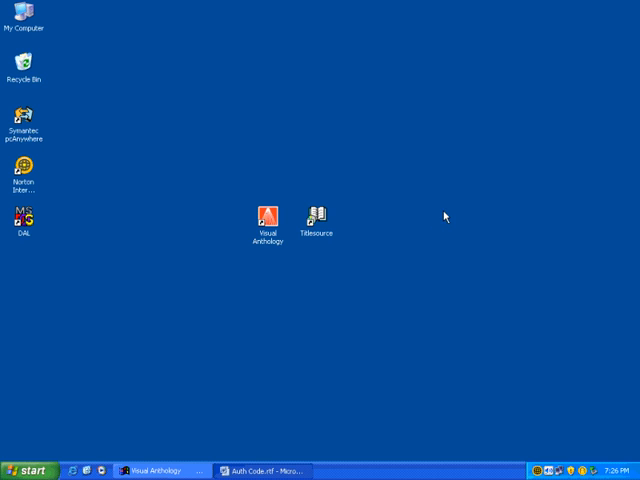
mouse_move(438, 216)
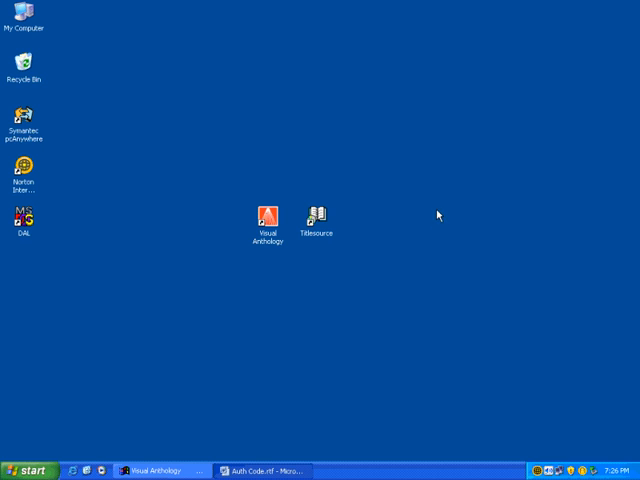
mouse_move(422, 226)
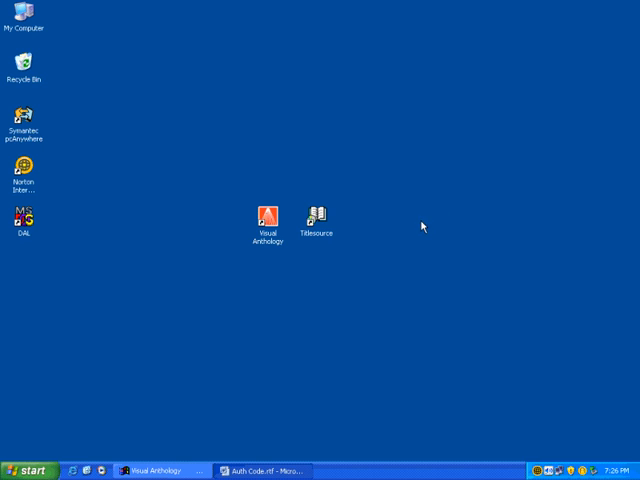
mouse_move(428, 218)
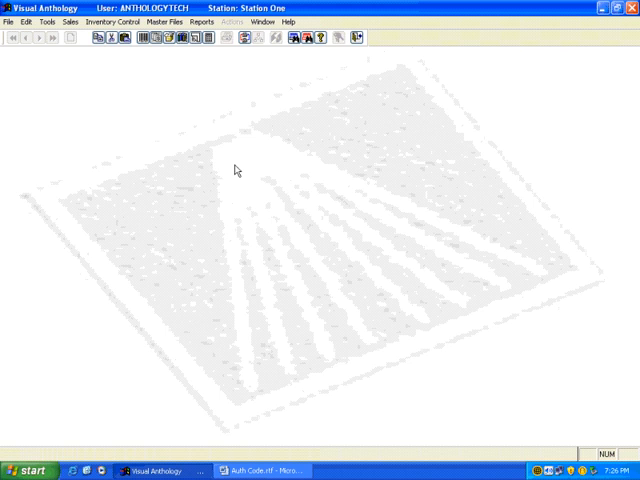
mouse_move(236, 184)
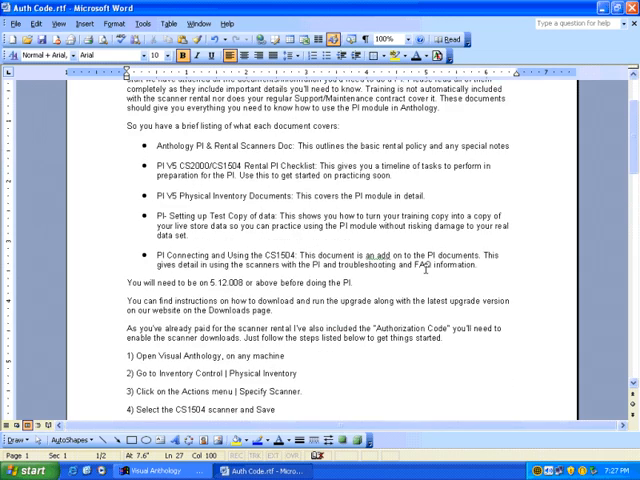
Copy the authorization code from step 6 of the Word document and switch to Visual Anthology
scroll("down", 3)
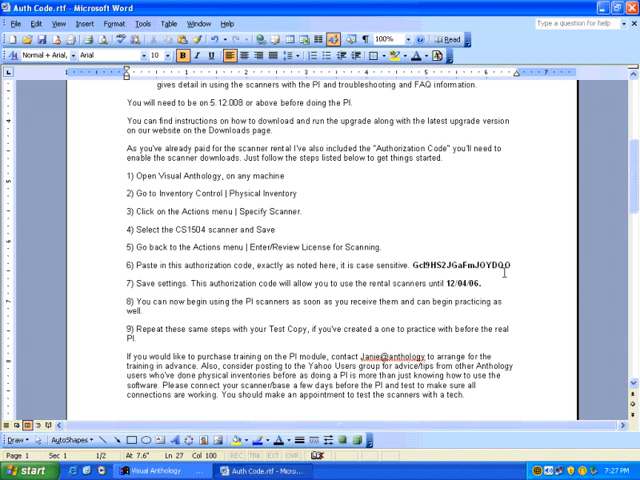
double_click(470, 268)
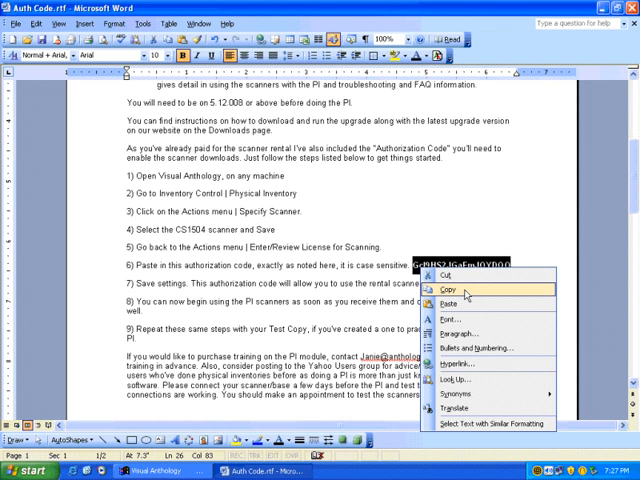
left_click(448, 290)
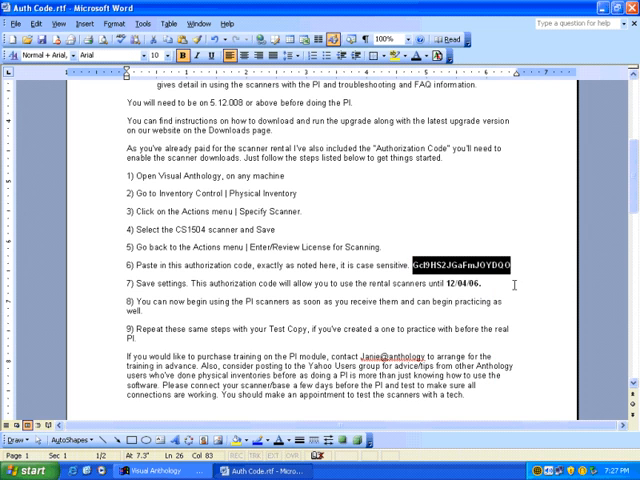
left_click(148, 466)
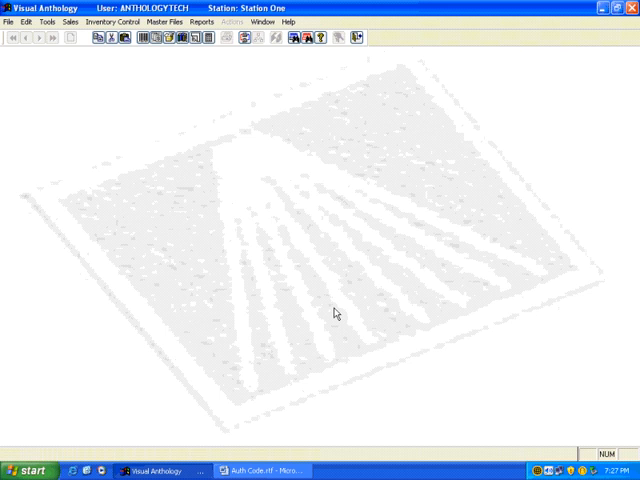
mouse_move(344, 336)
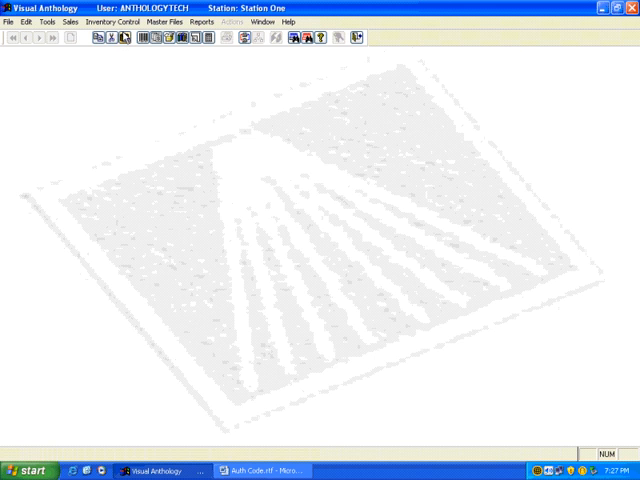
Open Inventory Control > Physical Inventory and show its Actions menu
left_click(124, 22)
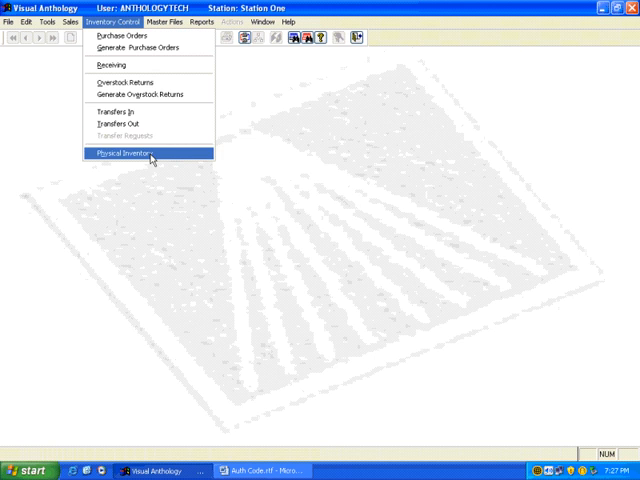
left_click(124, 152)
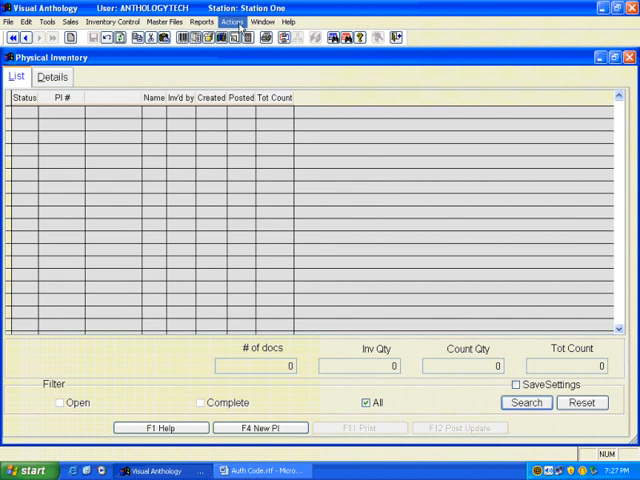
left_click(232, 16)
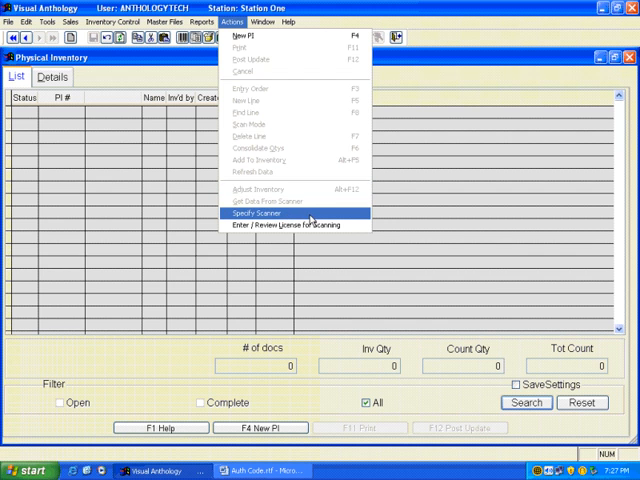
Specify Symbol CS1504 as the inventory scanner via Actions and save with F10
left_click(252, 212)
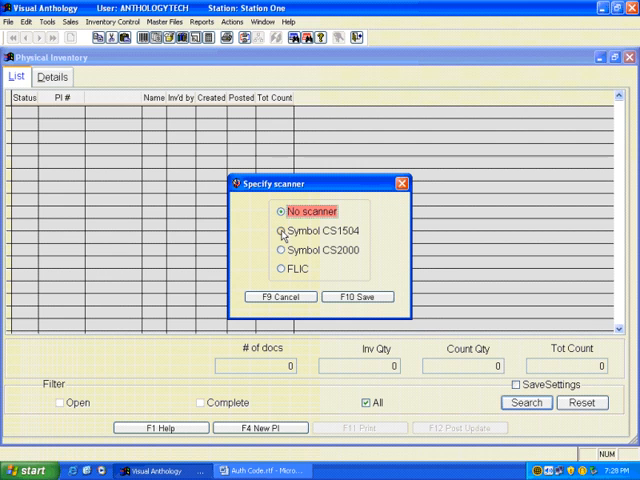
left_click(280, 232)
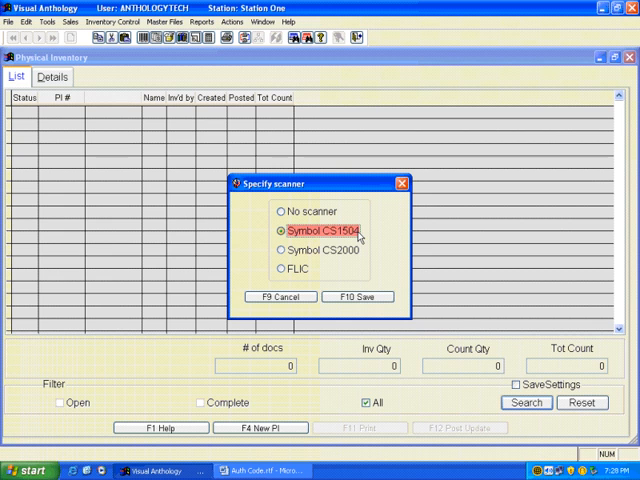
mouse_move(280, 238)
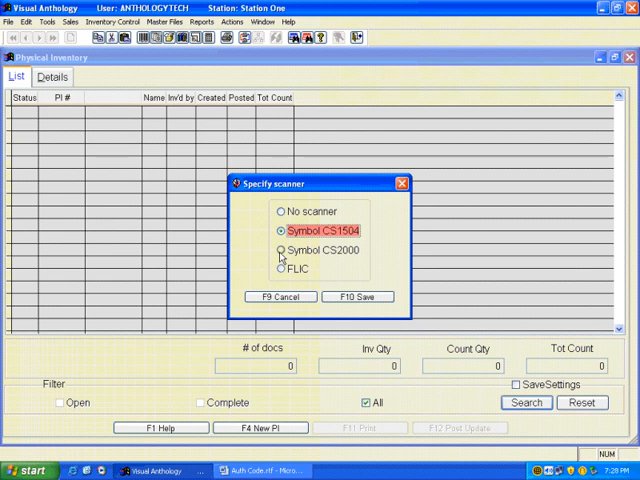
left_click(356, 296)
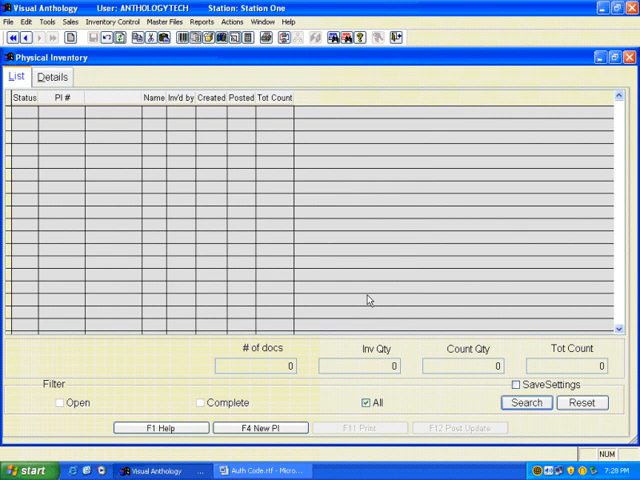
mouse_move(168, 220)
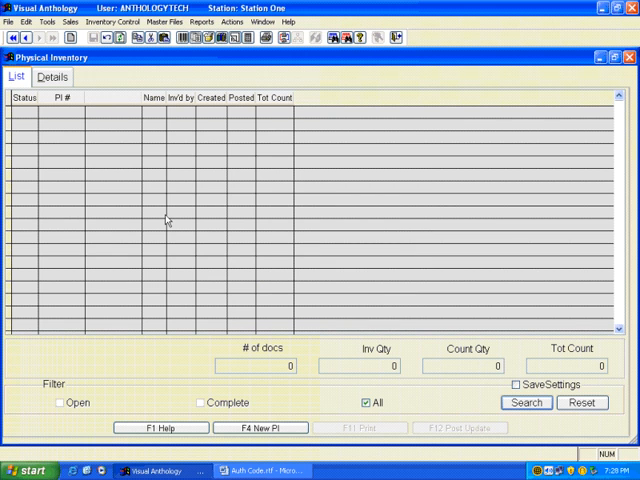
mouse_move(170, 220)
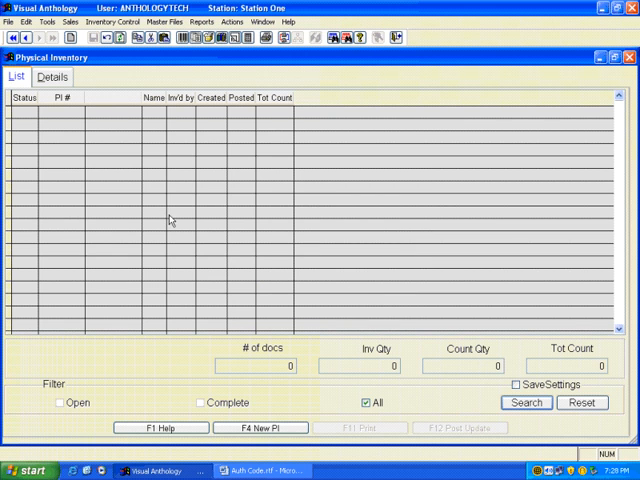
Paste the authorization code into the scanning license field and post it with F12, valid until 12/4/2009
left_click(230, 30)
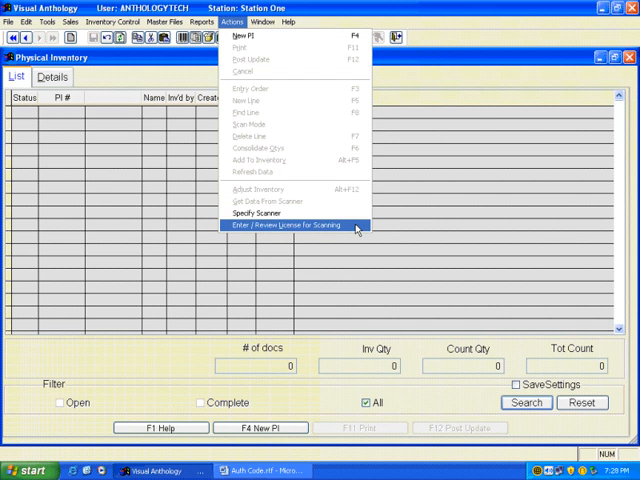
left_click(296, 228)
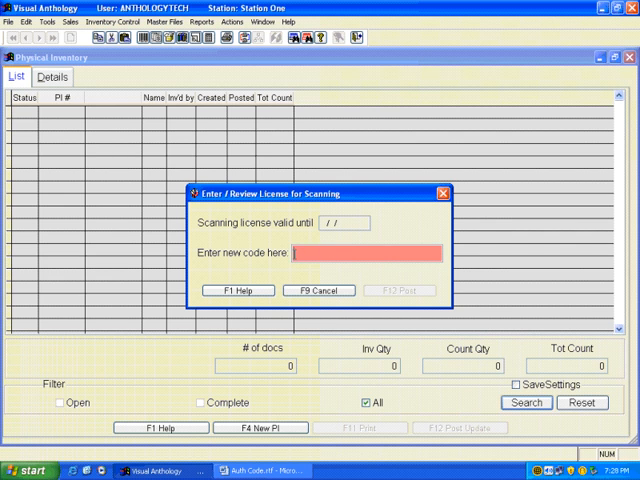
right_click(360, 252)
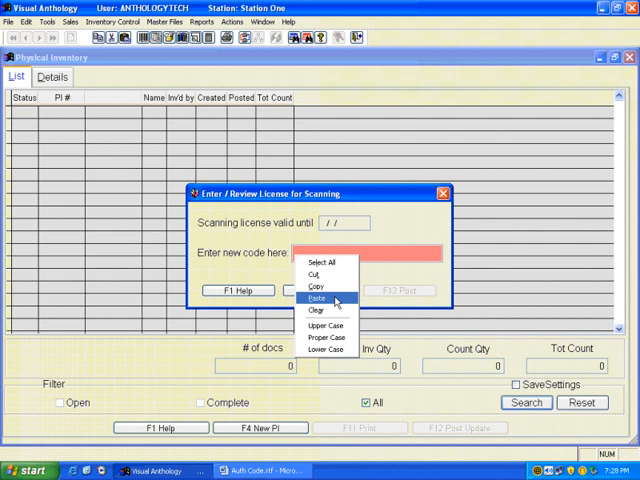
left_click(318, 298)
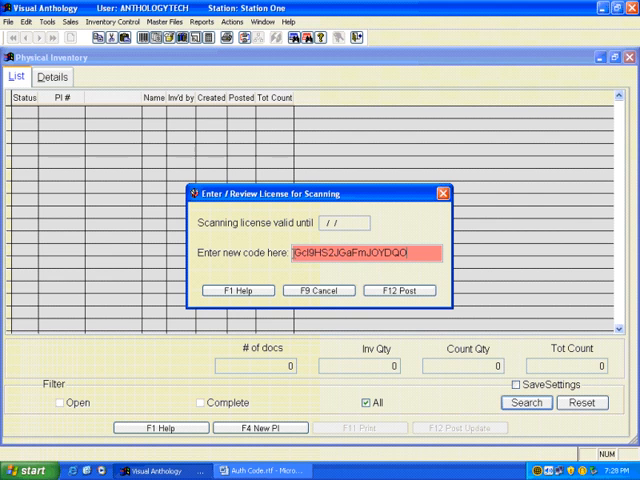
mouse_move(364, 268)
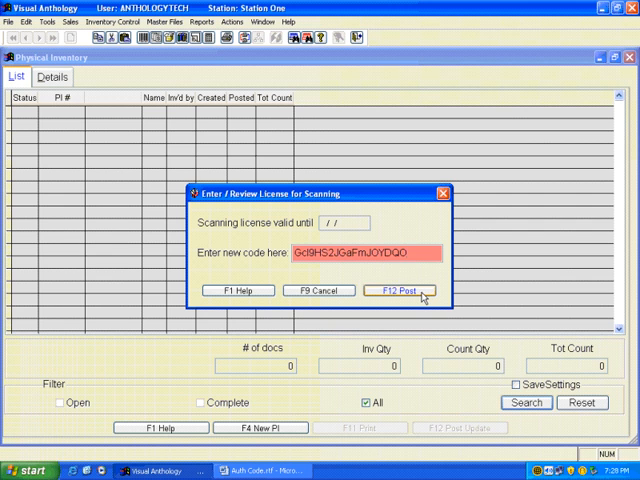
left_click(400, 290)
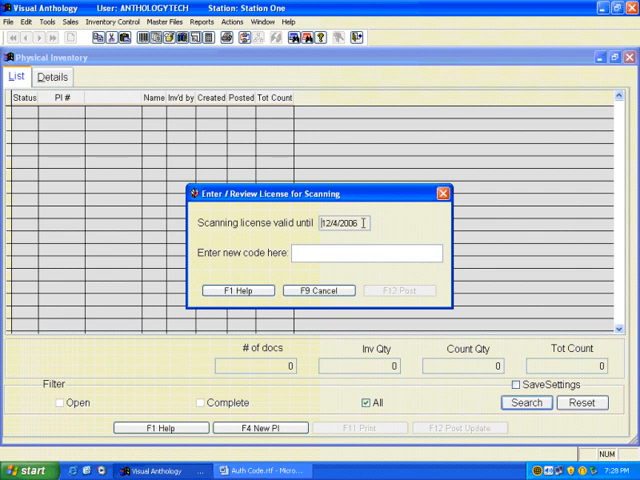
mouse_move(322, 230)
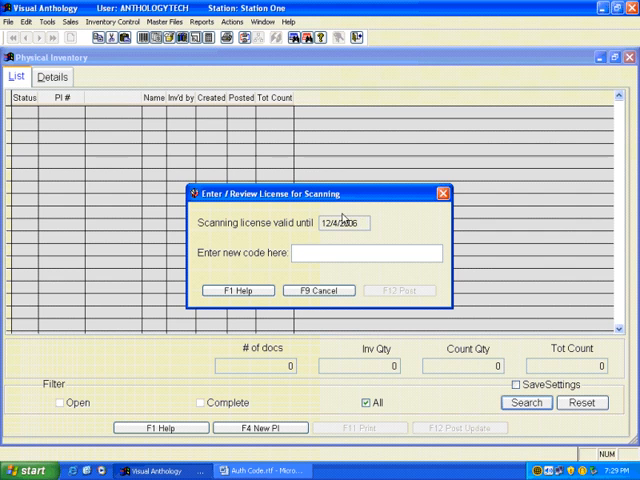
Cancel out of the scanning license dialog with F8, returning to the empty inventory list
left_click(318, 290)
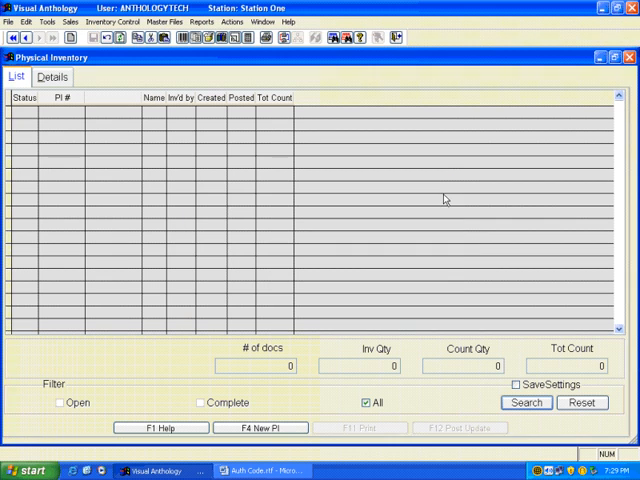
mouse_move(440, 196)
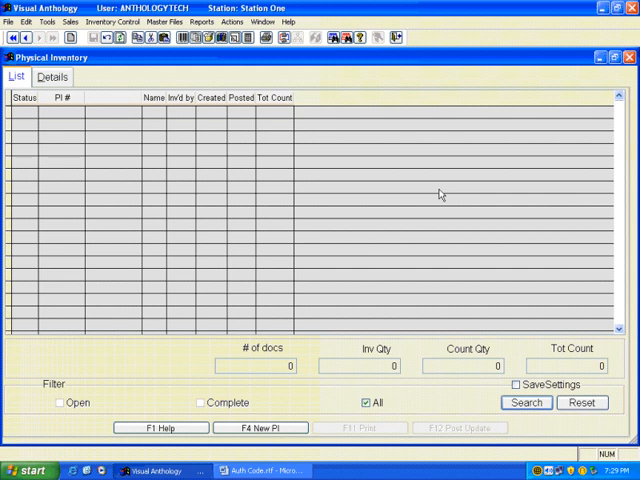
mouse_move(440, 196)
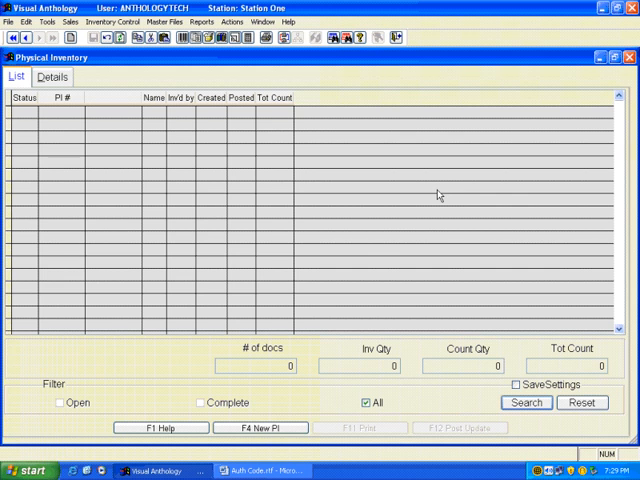
mouse_move(432, 194)
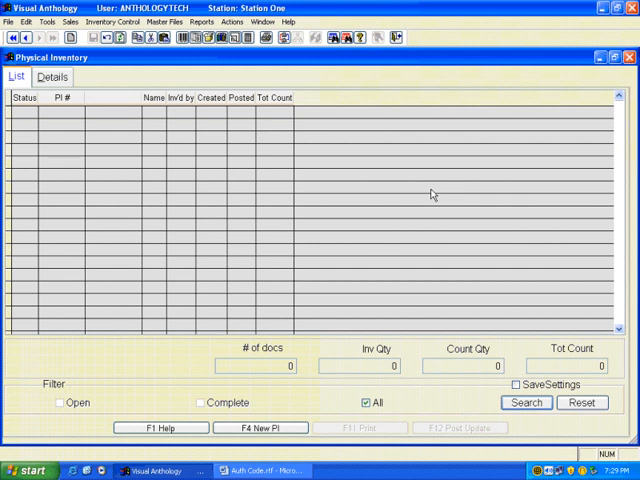